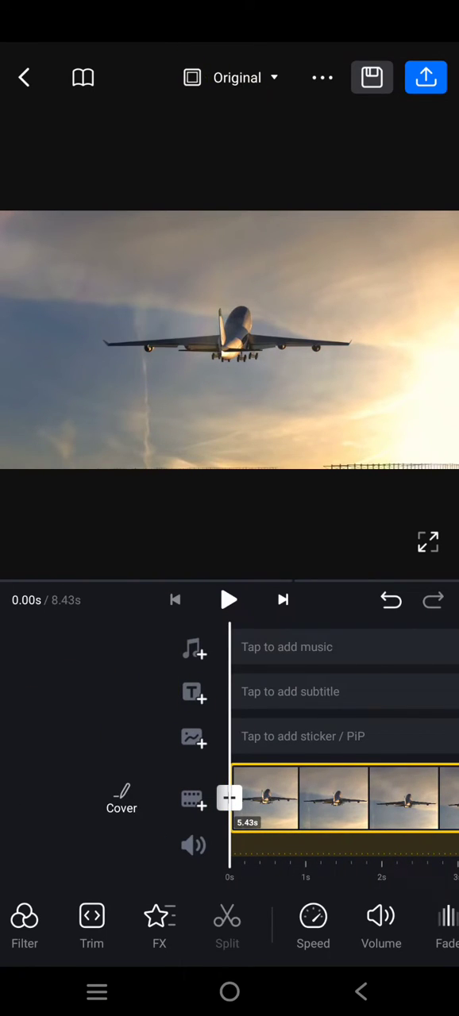
# Set the frame ratio to vertical 9:16 after trying 1:1.
pyautogui.click(230, 76)
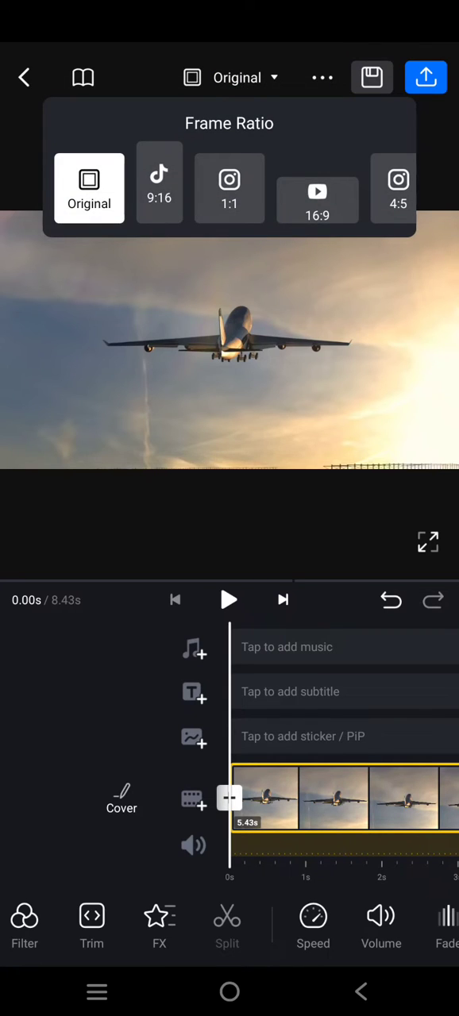
pyautogui.click(158, 182)
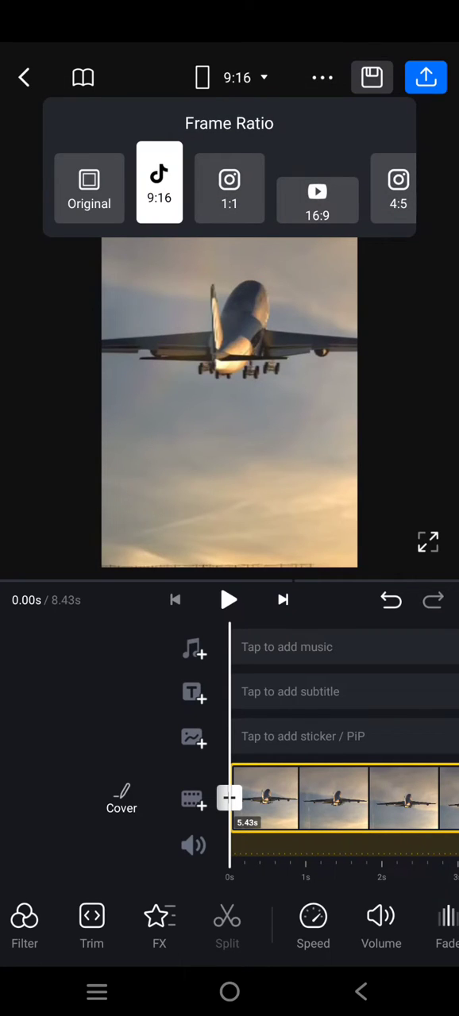
pyautogui.click(228, 187)
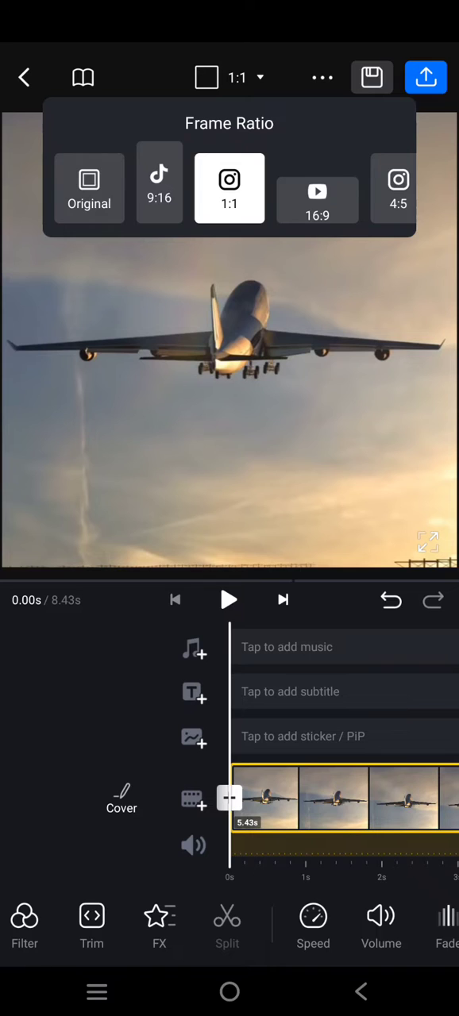
pyautogui.click(159, 187)
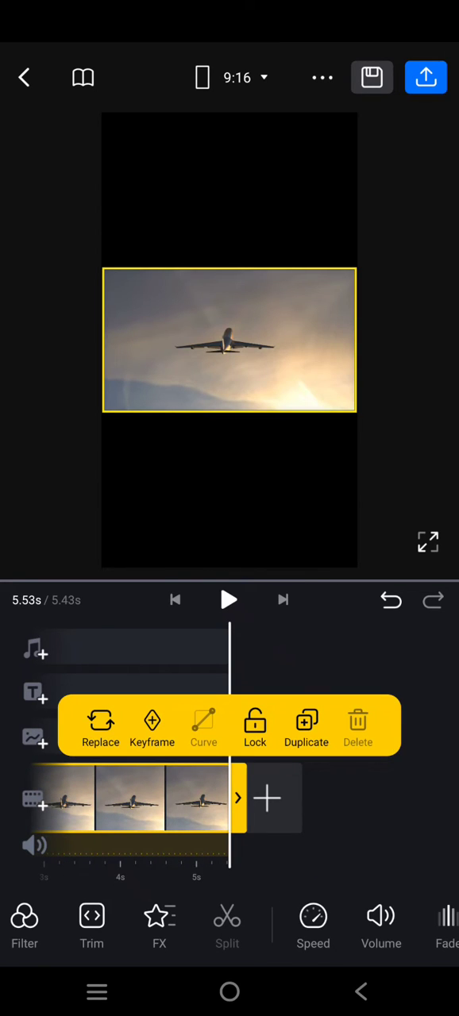
# Duplicate the airplane clip so the timeline runs about 10.87 s.
pyautogui.click(304, 726)
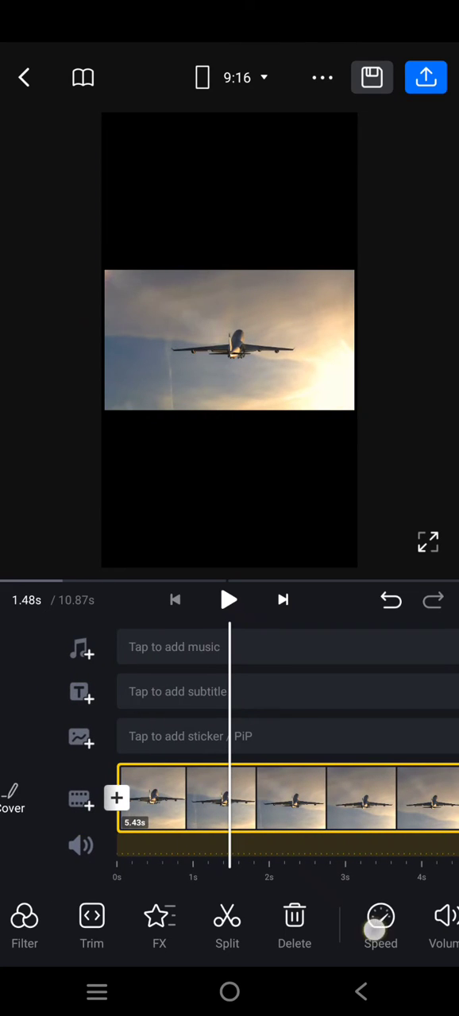
# Add the airplane clip as a PIP layer and duplicate it for a third copy.
pyautogui.hscroll(-3)
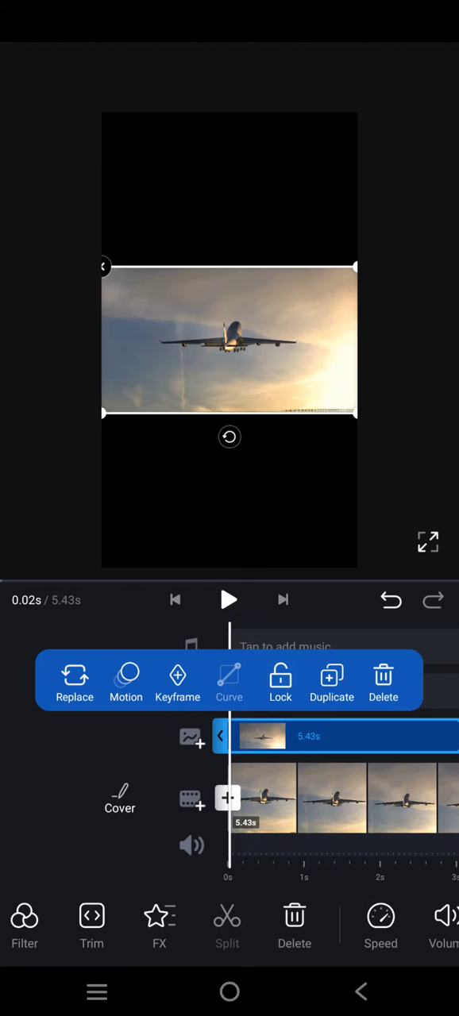
pyautogui.hscroll(-3)
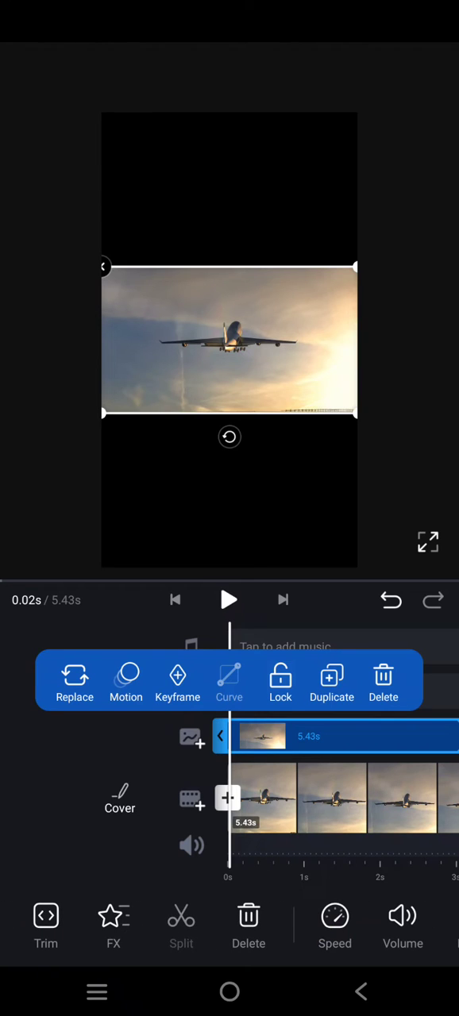
pyautogui.click(330, 681)
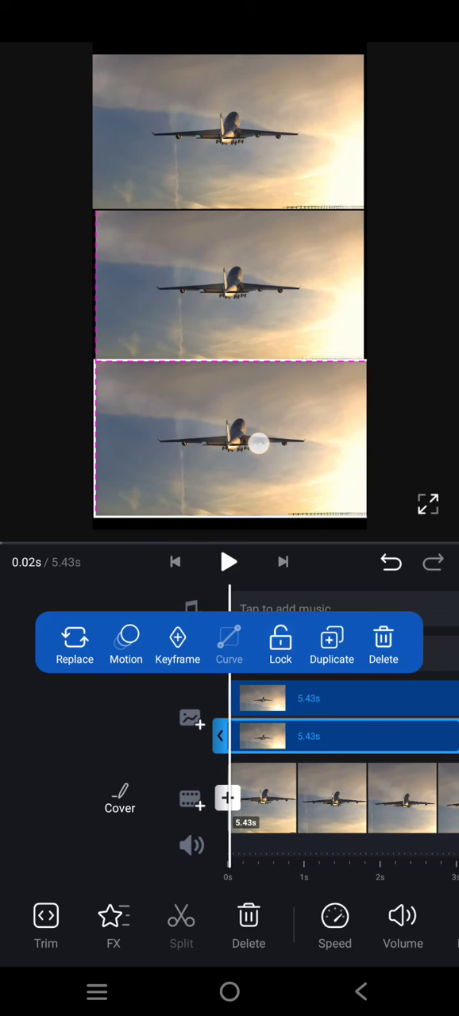
# Arrange the three airplane copies to fill the 9:16 frame top to bottom.
pyautogui.click(228, 438)
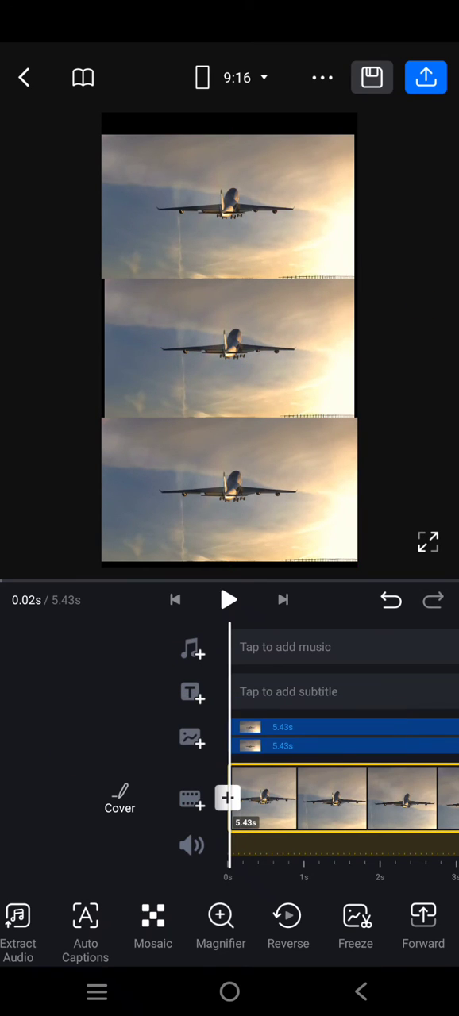
pyautogui.click(175, 600)
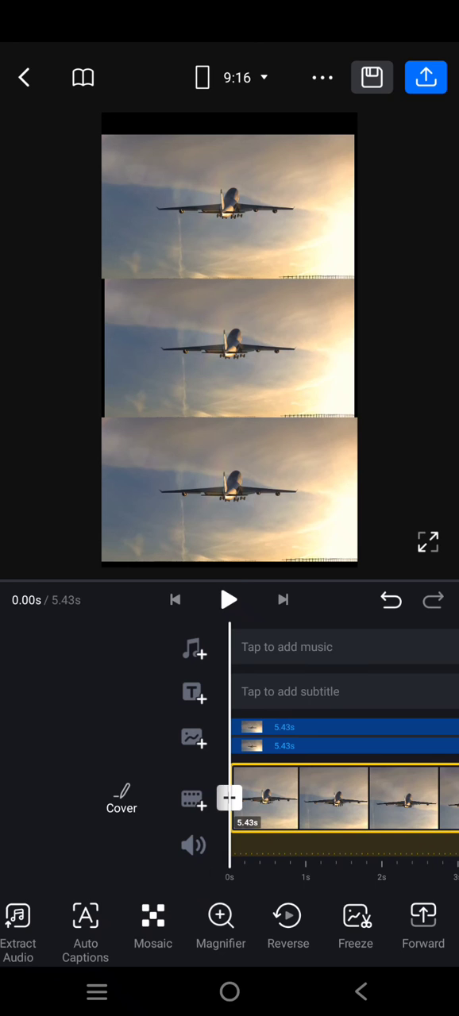
pyautogui.click(229, 600)
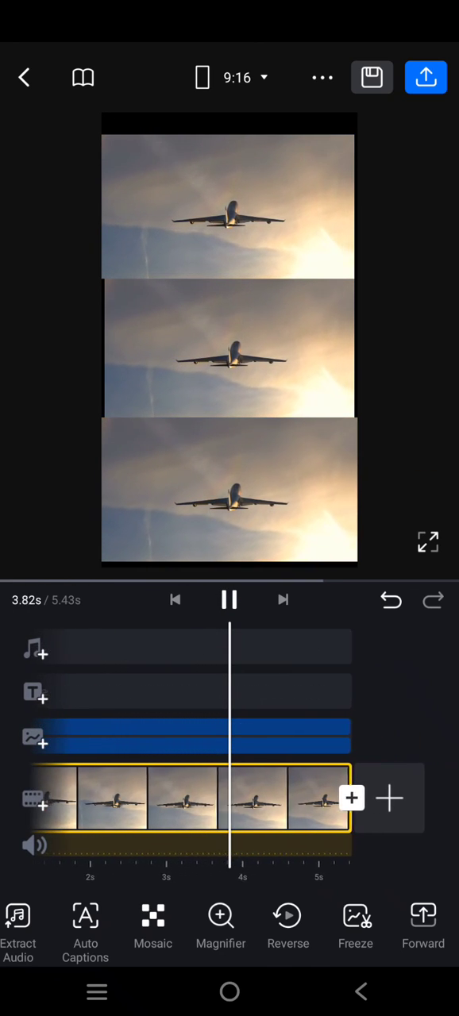
pyautogui.click(229, 600)
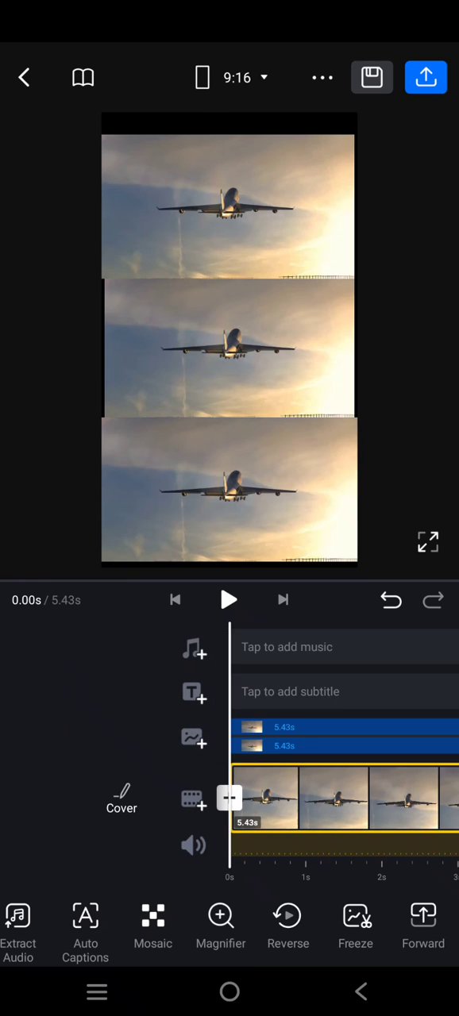